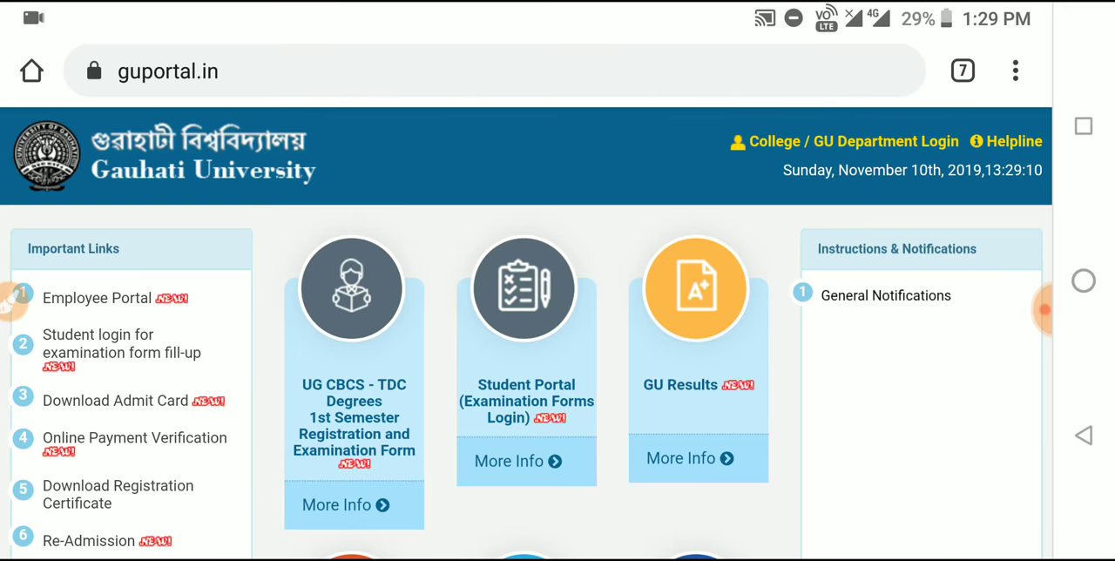
- Scroll down through the candidate's personal details sections of the UG CBCS form
{"action": "scroll", "scroll_direction": "down", "scroll_amount": 3}
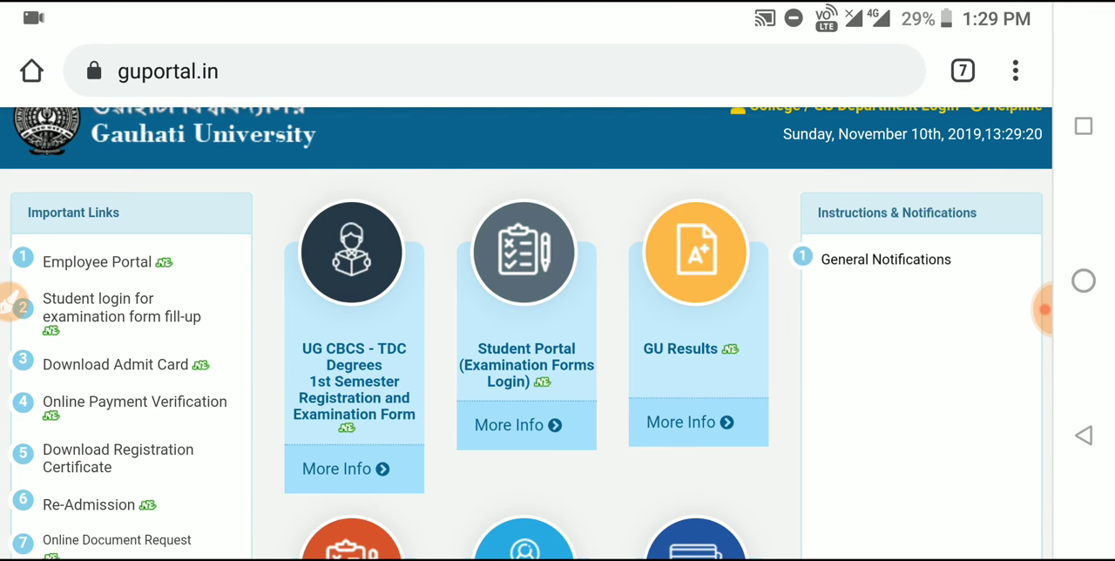
{"action": "scroll", "scroll_direction": "down", "scroll_amount": 3}
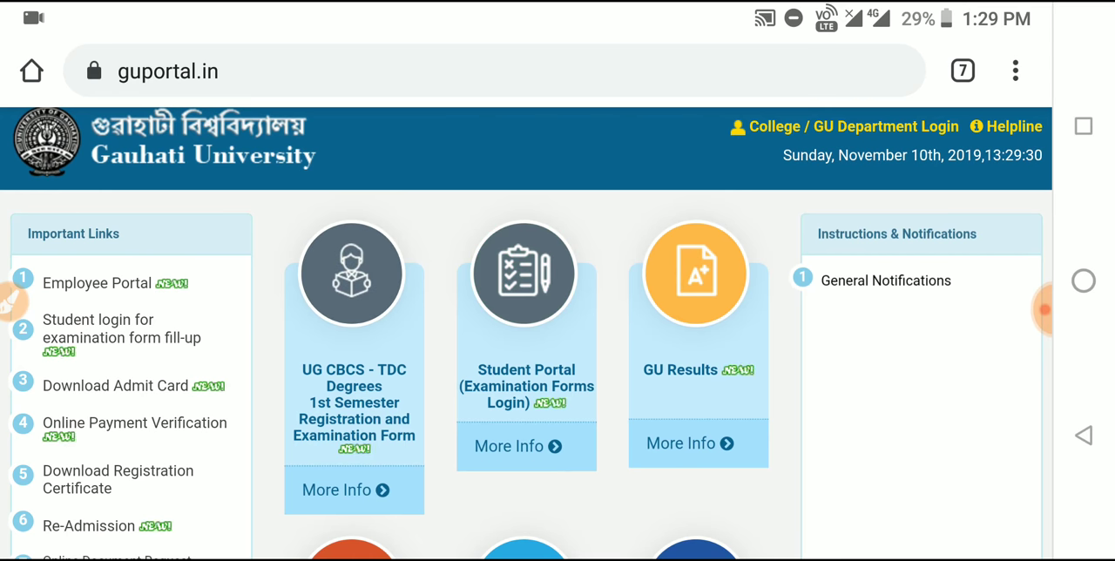
{"action": "scroll", "scroll_direction": "down", "scroll_amount": 3}
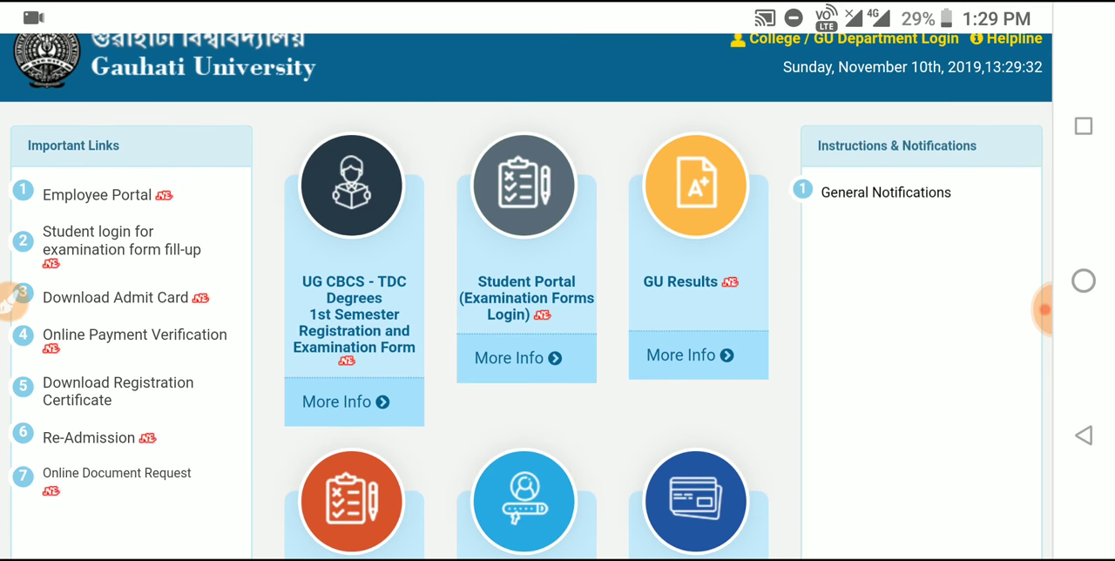
{"action": "scroll", "scroll_direction": "down", "scroll_amount": 3}
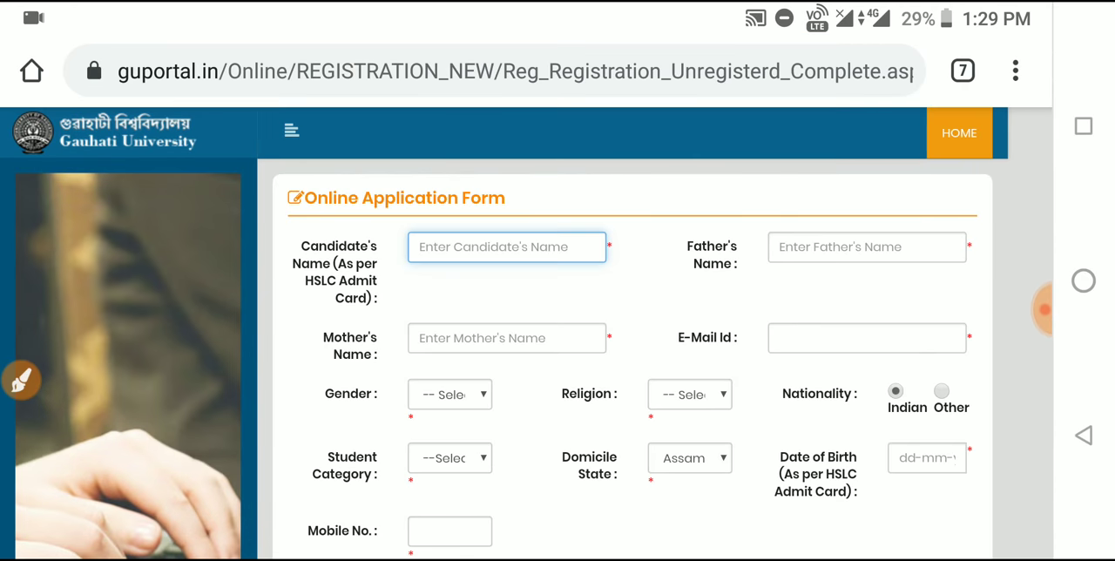
- Check the Degree dropdown and scroll on to the photo, signature and migration upload section
{"action": "scroll", "scroll_direction": "down", "scroll_amount": 3}
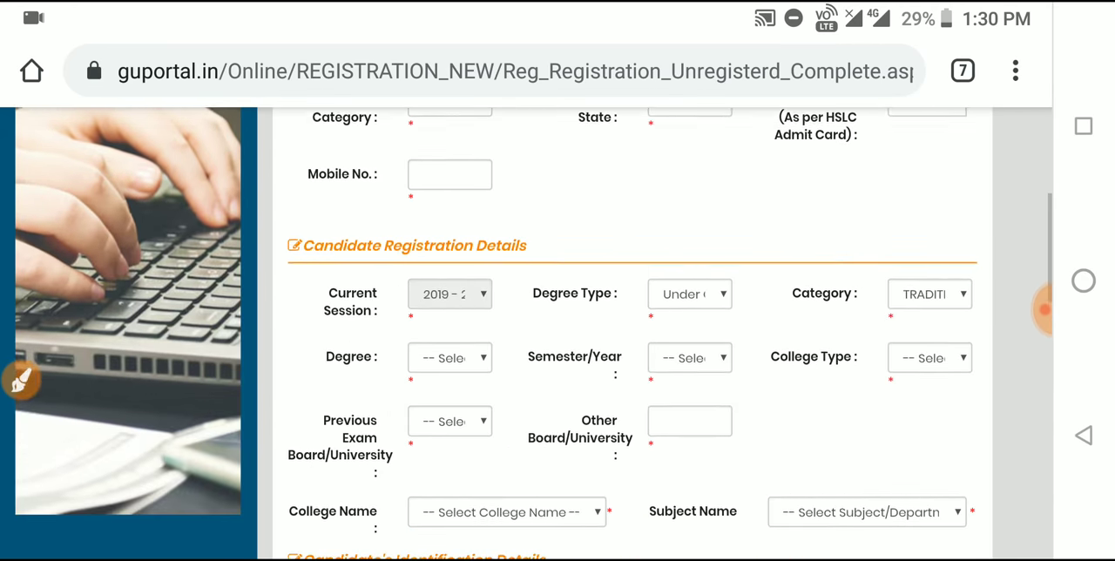
{"action": "scroll", "scroll_direction": "down", "scroll_amount": 3}
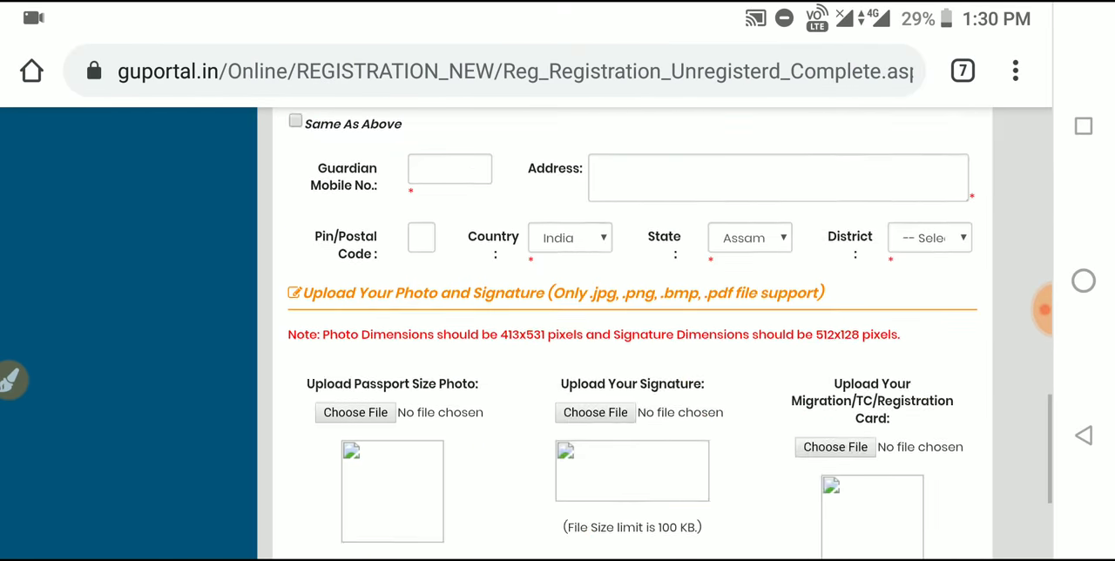
{"action": "scroll", "scroll_direction": "up", "scroll_amount": 3}
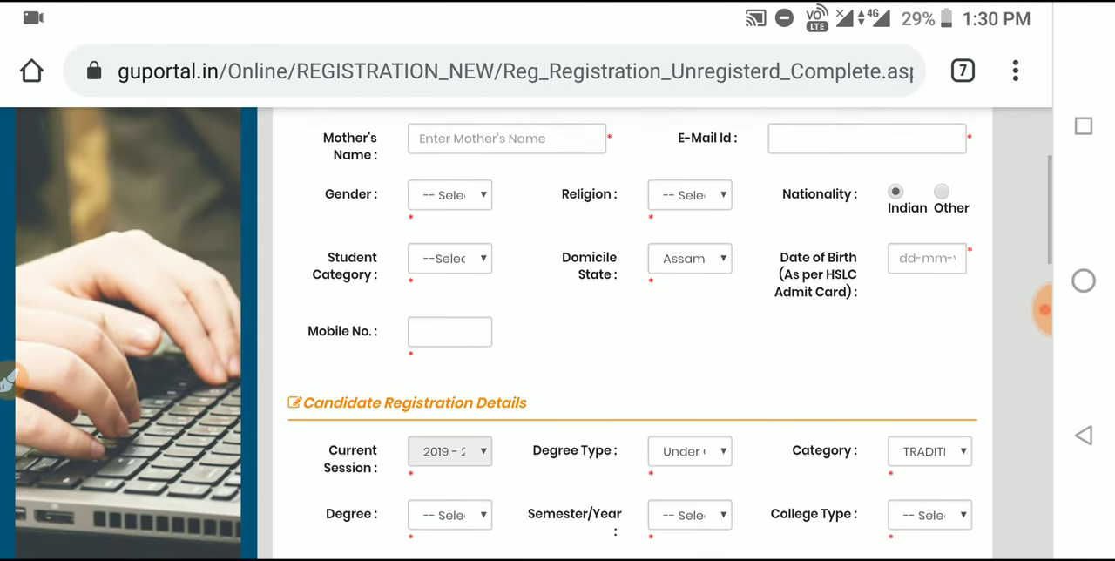
{"action": "scroll", "scroll_direction": "down", "scroll_amount": 3}
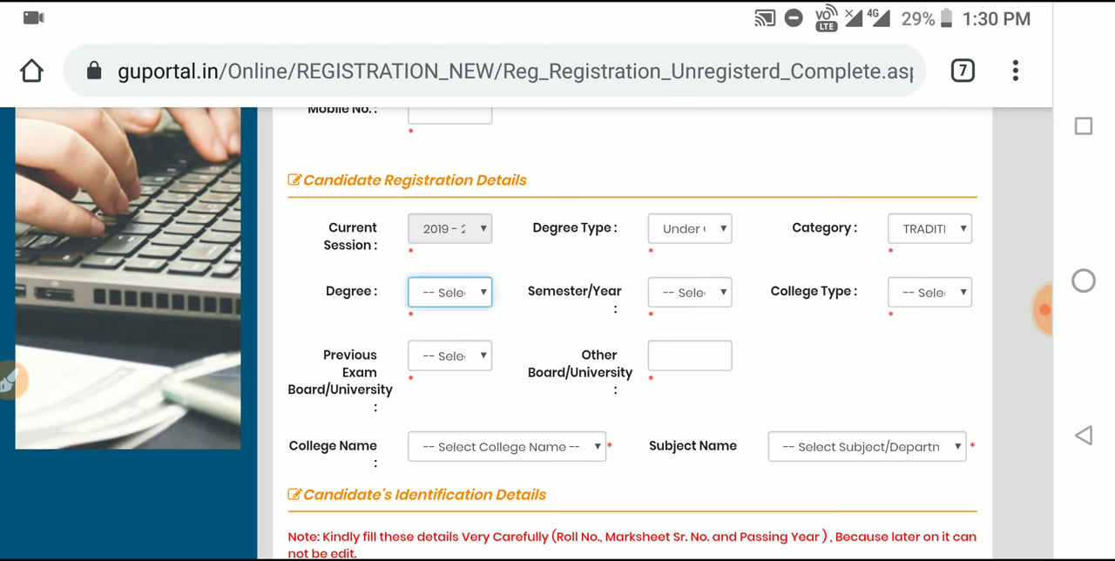
{"action": "left_click", "coordinate": [450, 292]}
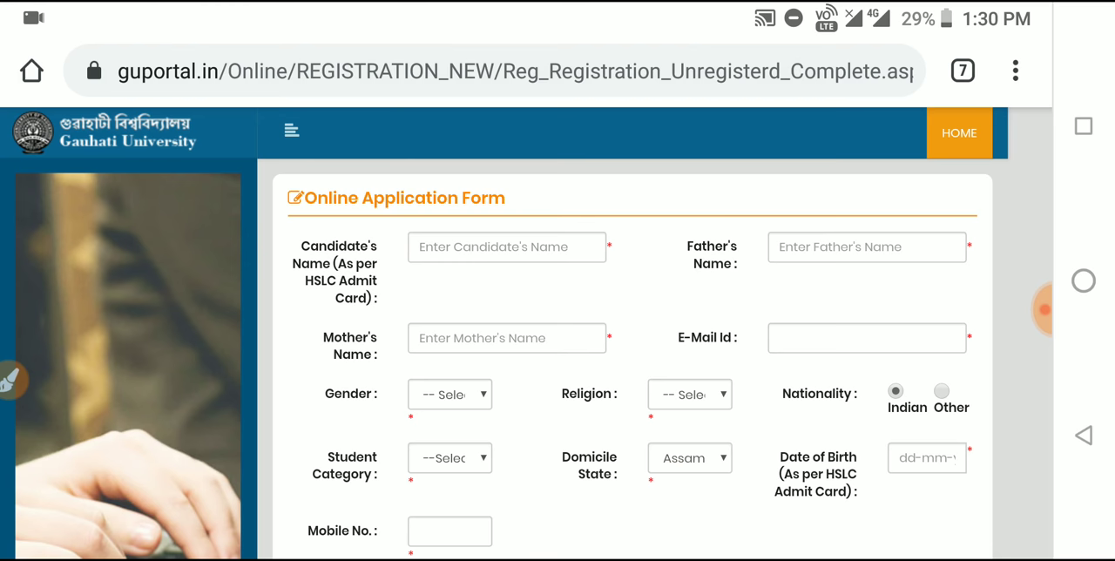
{"action": "scroll", "scroll_direction": "down", "scroll_amount": 3}
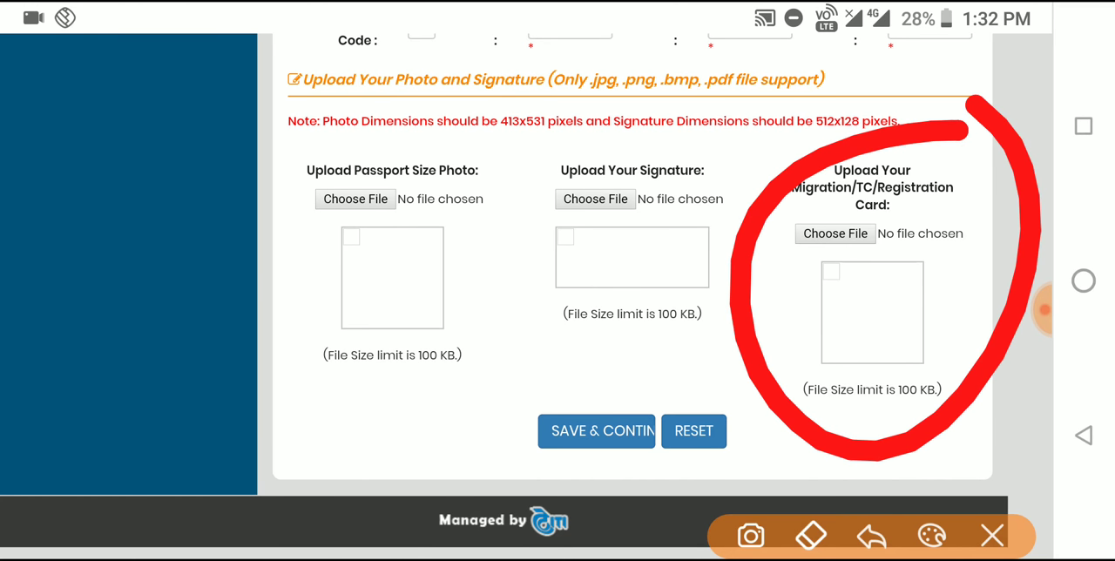
- Mark the photo upload area in red, erase it, then underline the dimension note and upload fields
{"action": "left_click_drag", "start_coordinate": [129, 231], "coordinate": [209, 466]}
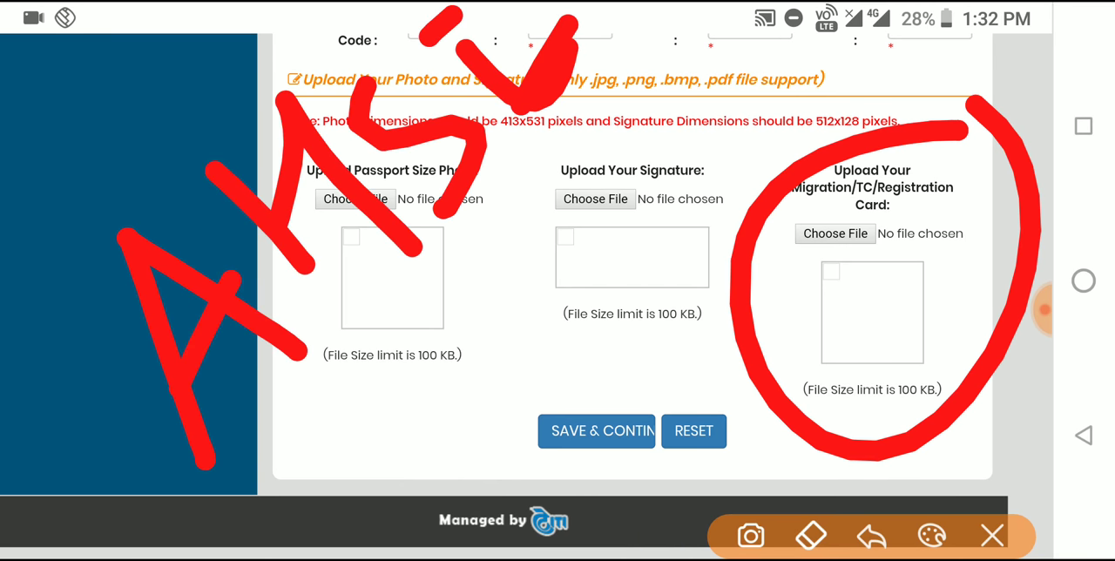
{"action": "left_click", "coordinate": [992, 535]}
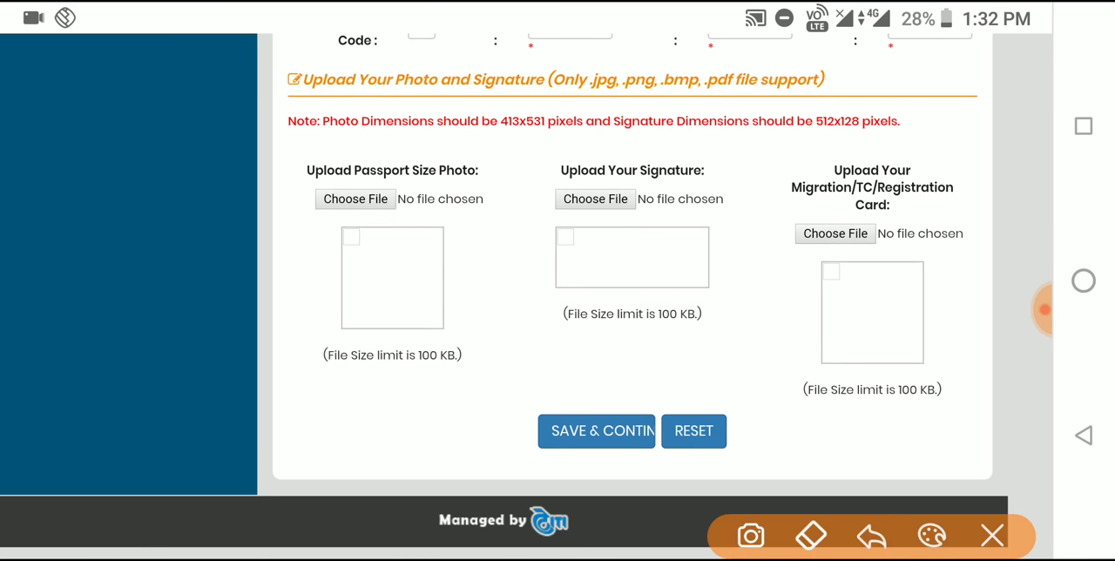
{"action": "left_click_drag", "start_coordinate": [235, 205], "coordinate": [488, 135]}
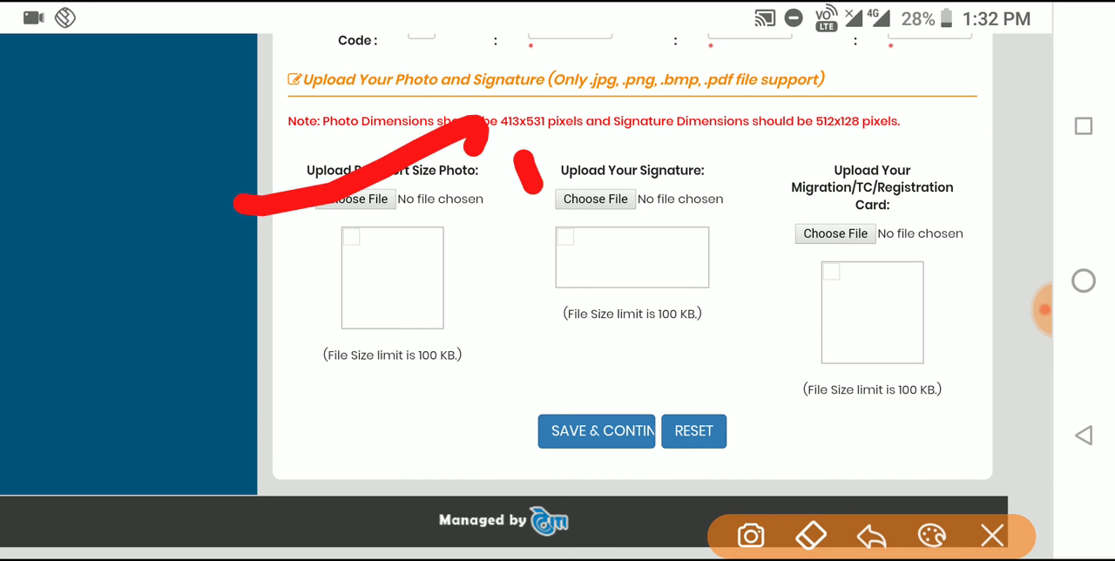
{"action": "left_click_drag", "start_coordinate": [522, 200], "coordinate": [949, 87]}
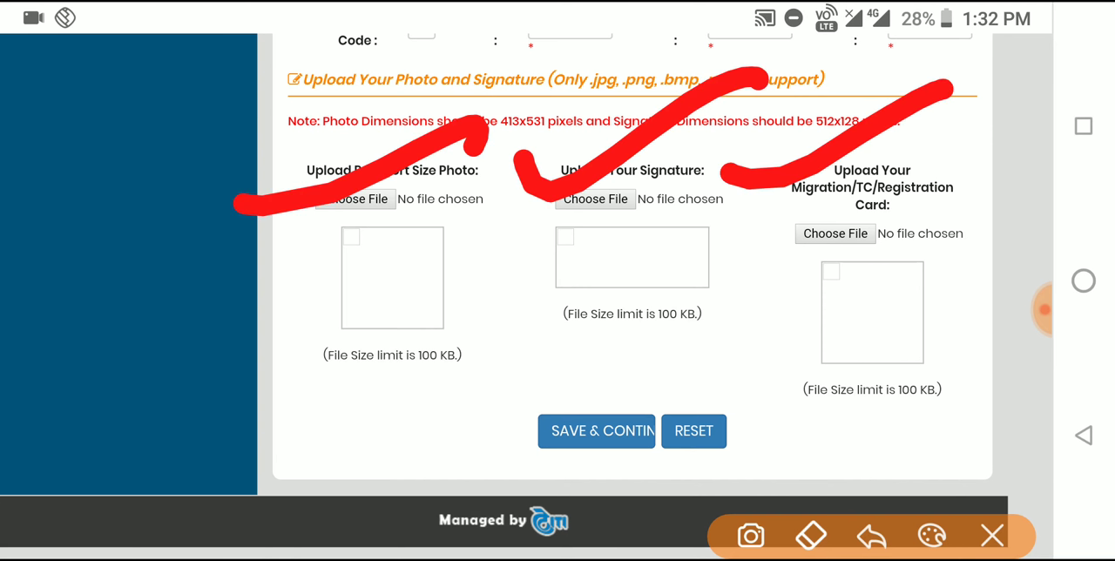
- Underline the file size limits and the Save & Continue button in red
{"action": "left_click", "coordinate": [223, 416]}
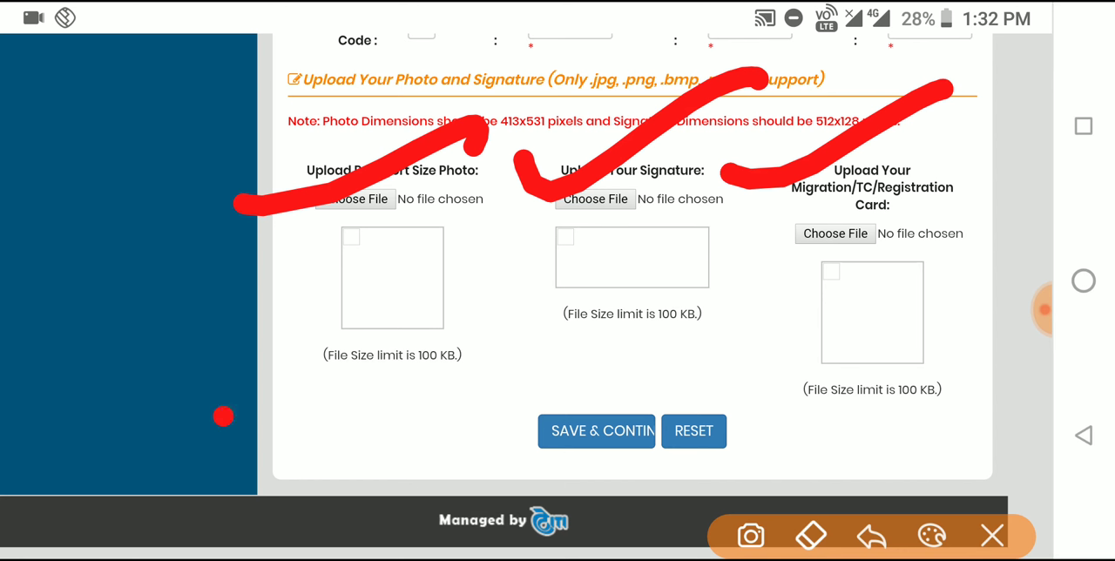
{"action": "left_click_drag", "start_coordinate": [222, 416], "coordinate": [527, 414]}
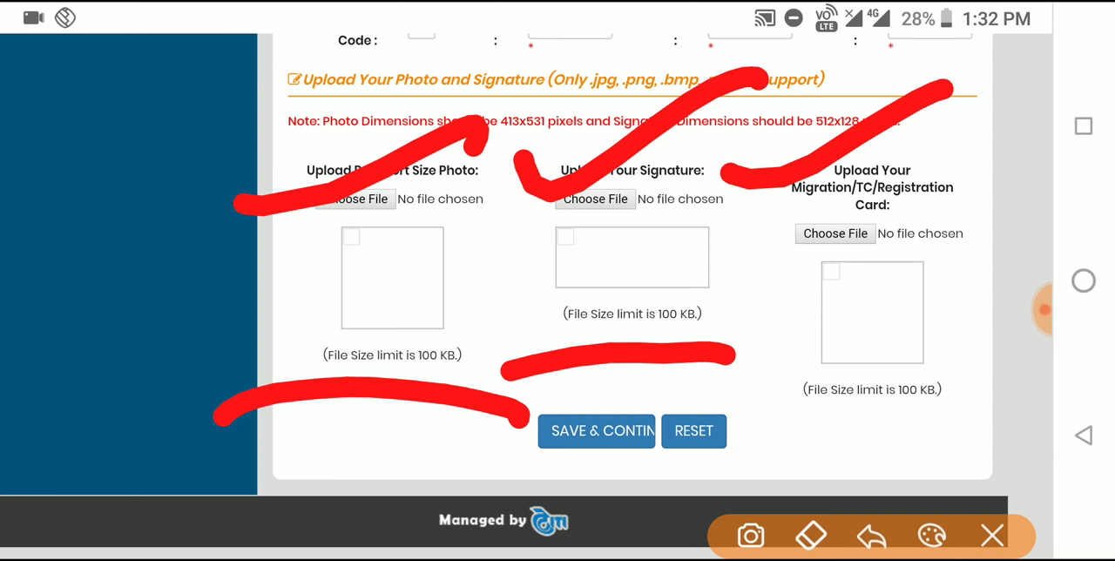
{"action": "left_click_drag", "start_coordinate": [741, 444], "coordinate": [1001, 414]}
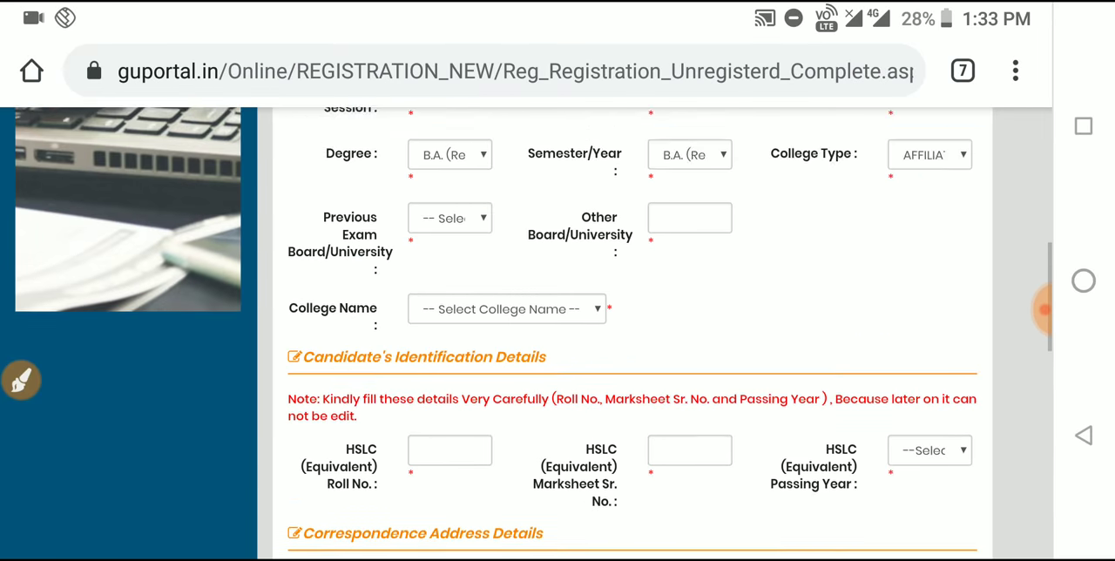
{"action": "scroll", "scroll_direction": "down", "scroll_amount": 3}
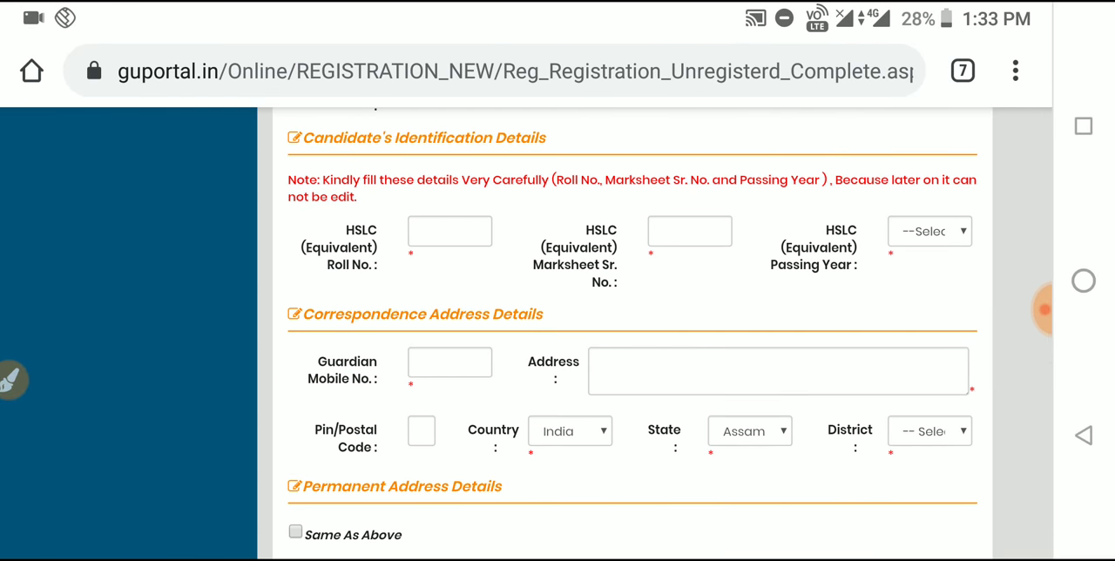
{"action": "left_click", "coordinate": [12, 380]}
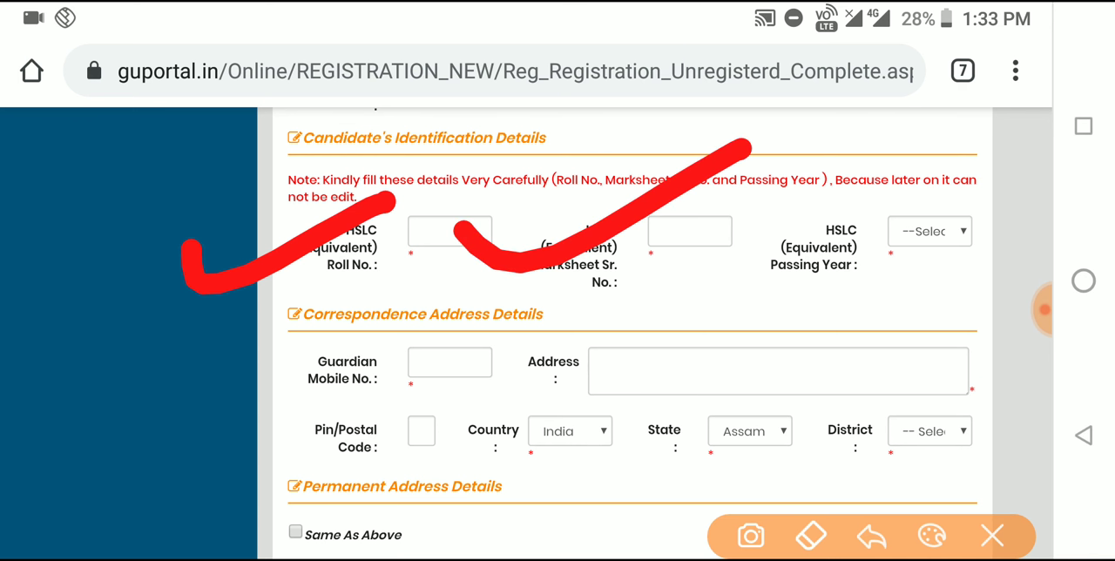
{"action": "left_click_drag", "start_coordinate": [719, 283], "coordinate": [958, 161]}
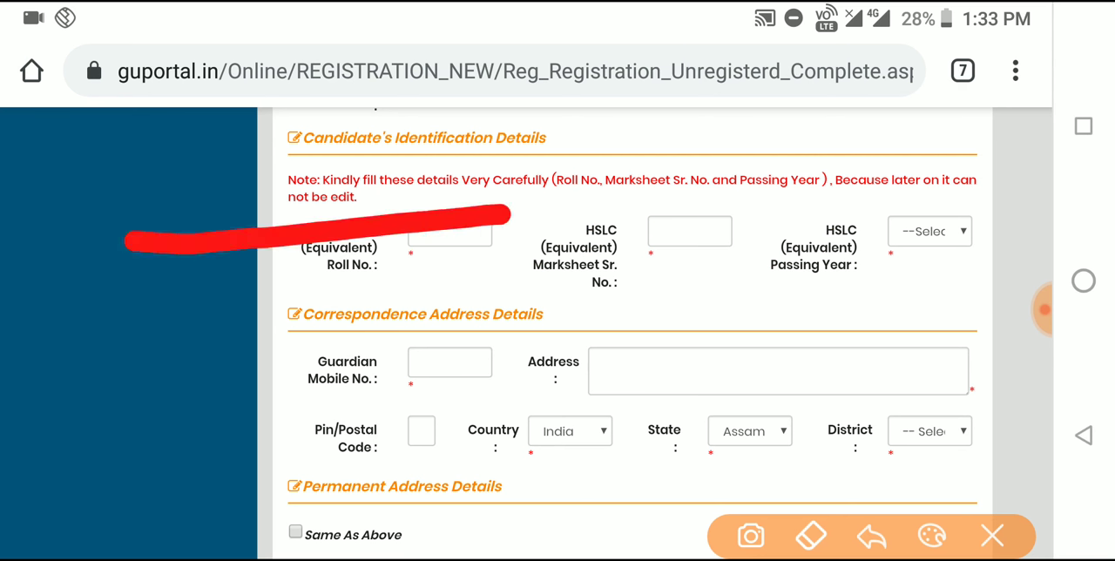
{"action": "left_click_drag", "start_coordinate": [1002, 96], "coordinate": [152, 174]}
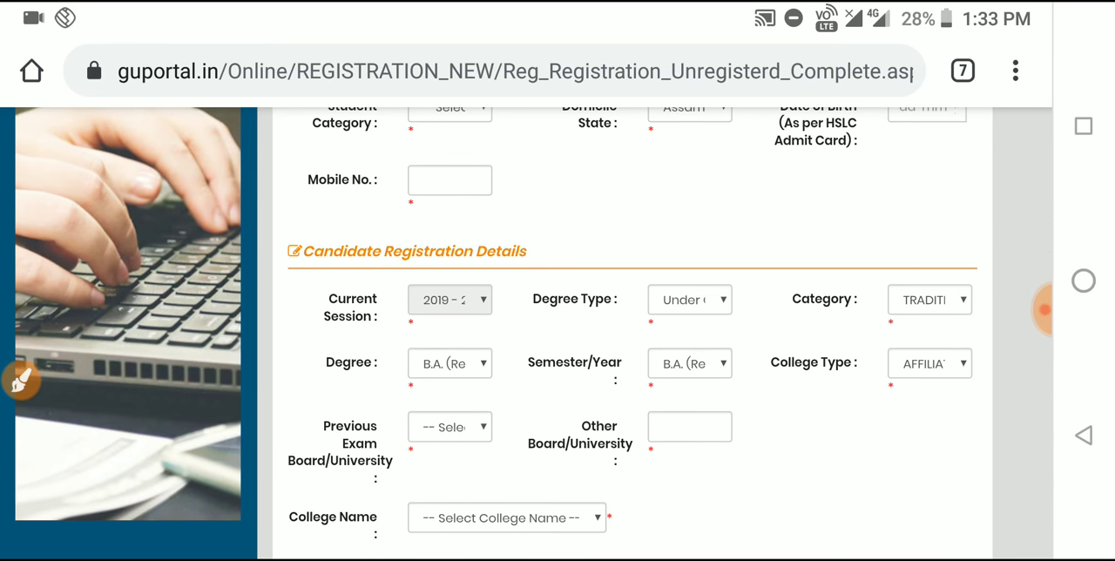
{"action": "scroll", "scroll_direction": "up", "scroll_amount": 3}
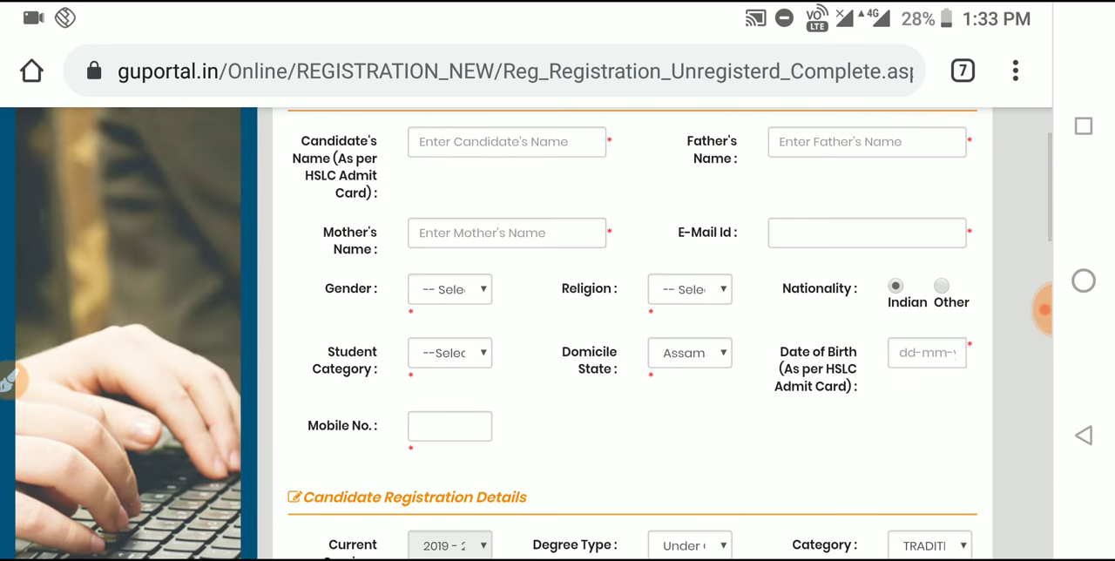
{"action": "scroll", "scroll_direction": "down", "scroll_amount": 3}
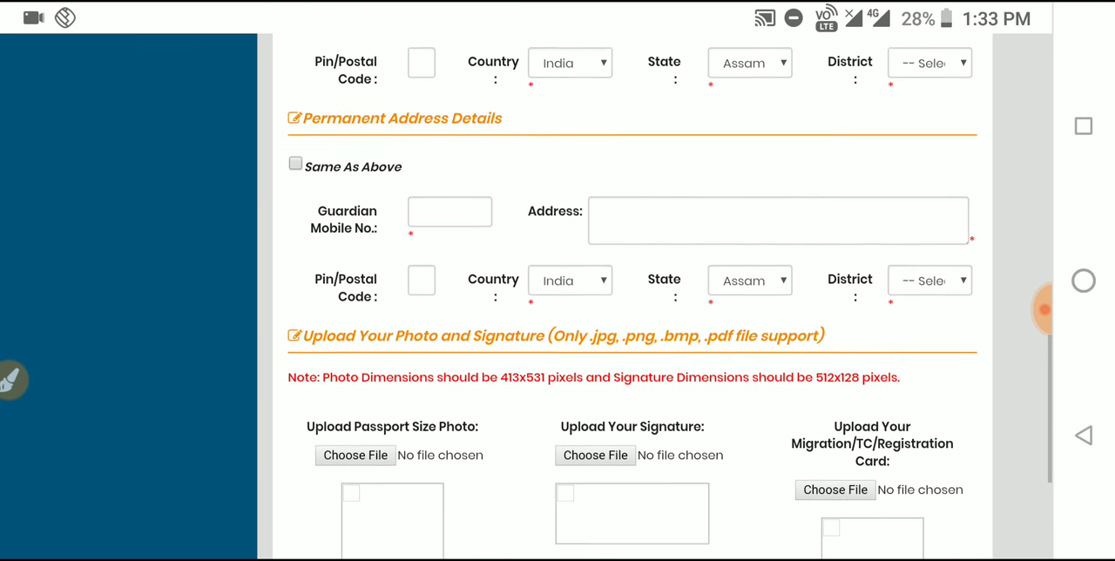
{"action": "scroll", "scroll_direction": "down", "scroll_amount": 3}
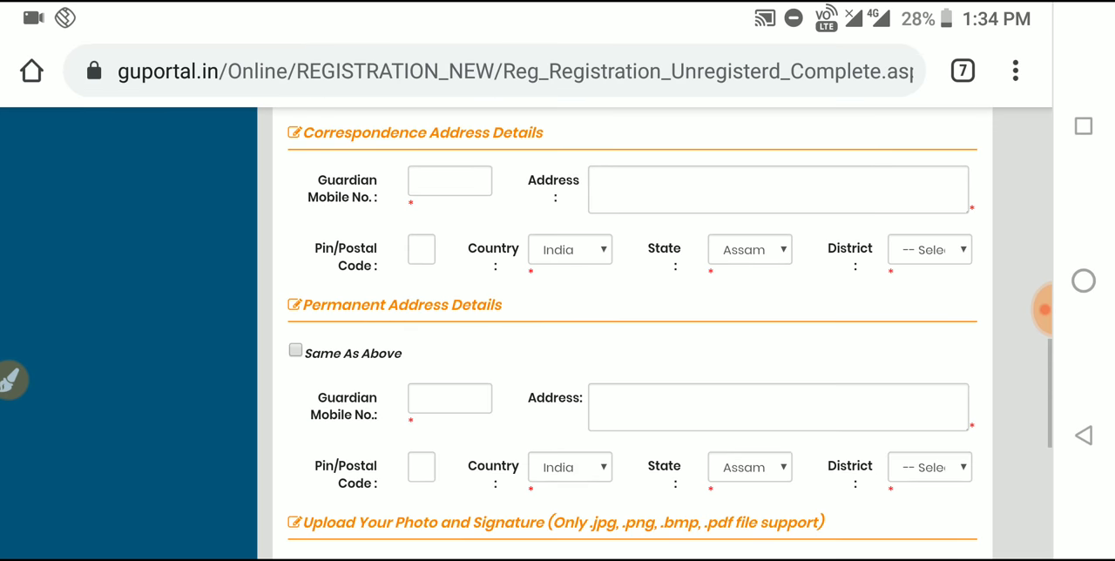
{"action": "scroll", "scroll_direction": "down", "scroll_amount": 3}
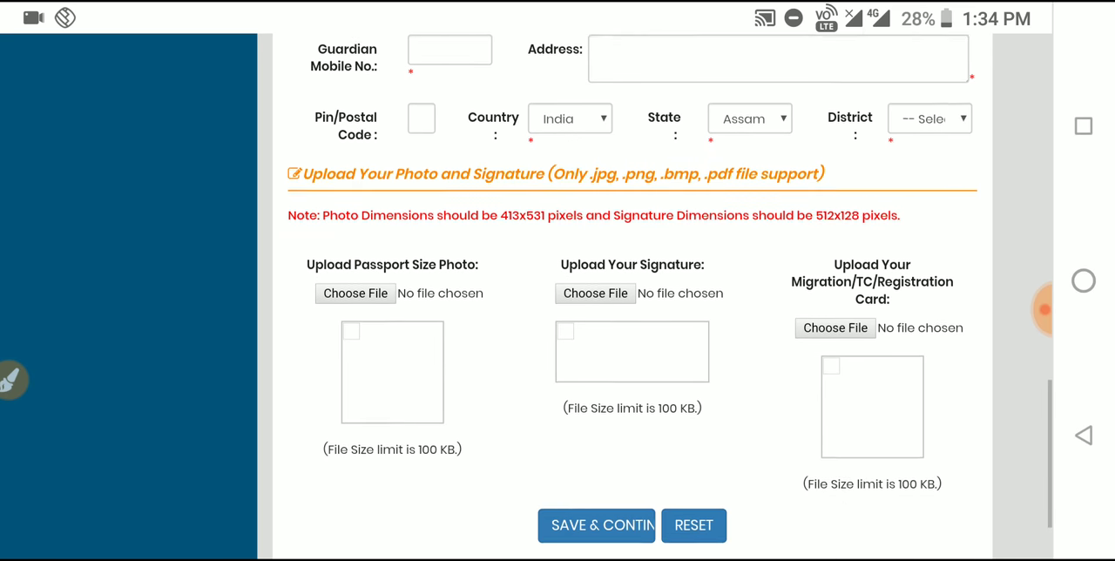
{"action": "scroll", "scroll_direction": "down", "scroll_amount": 3}
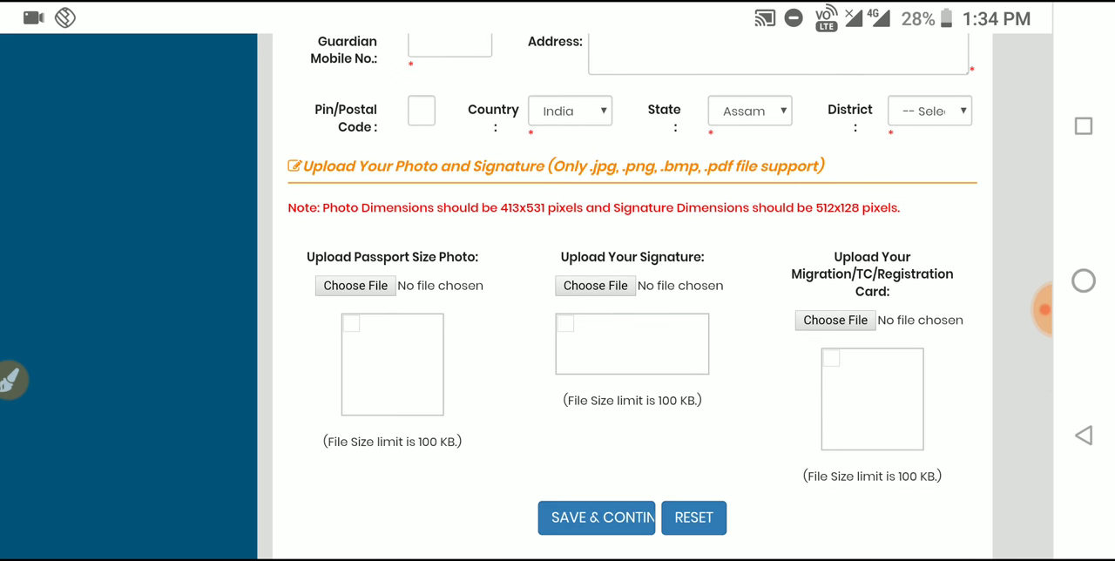
{"action": "scroll", "scroll_direction": "down", "scroll_amount": 3}
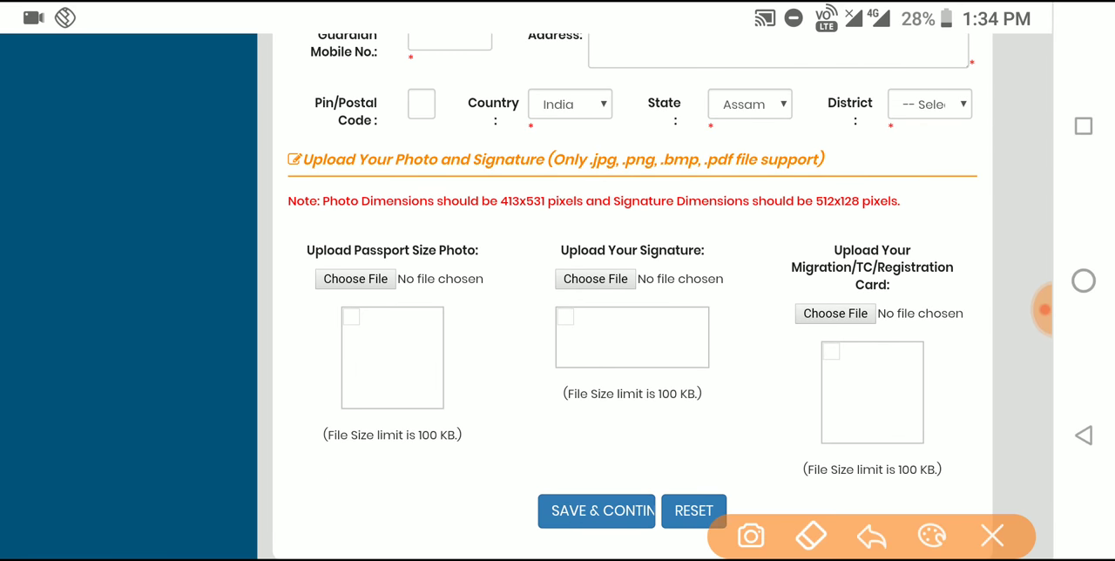
{"action": "left_click_drag", "start_coordinate": [218, 174], "coordinate": [444, 135]}
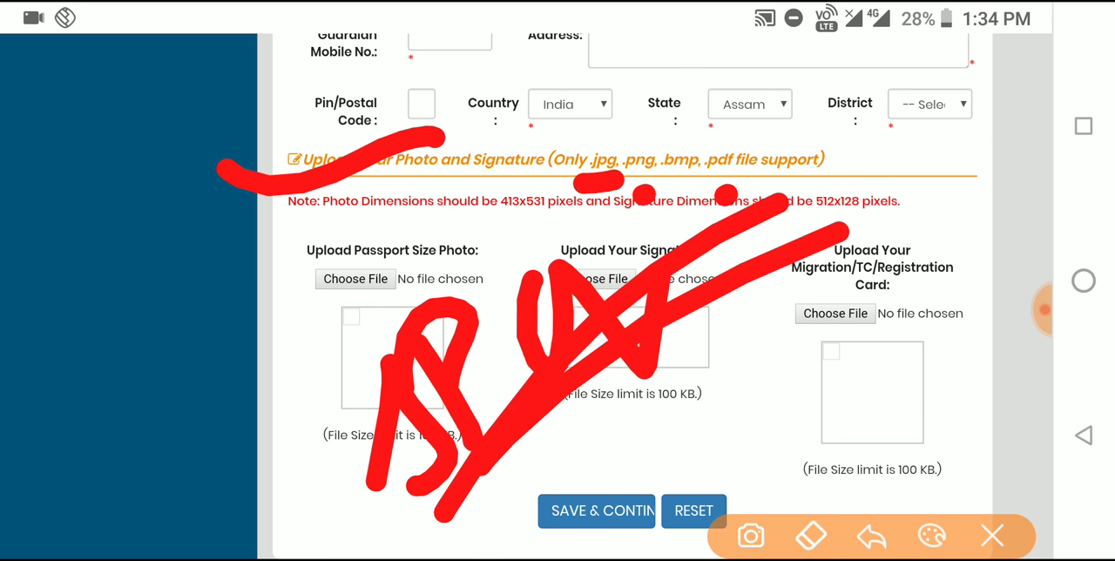
{"action": "left_click", "coordinate": [810, 535]}
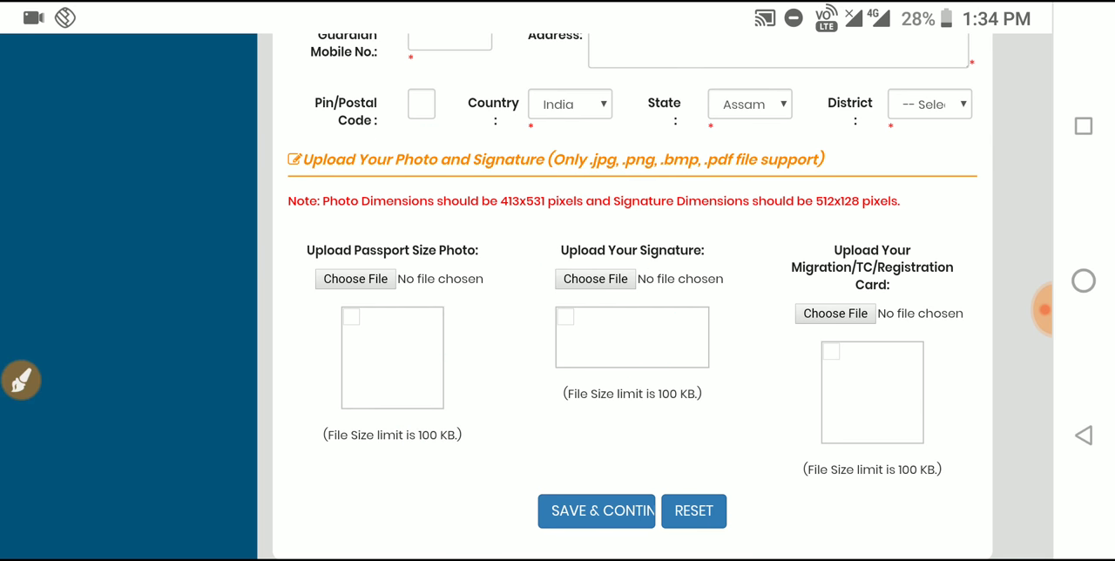